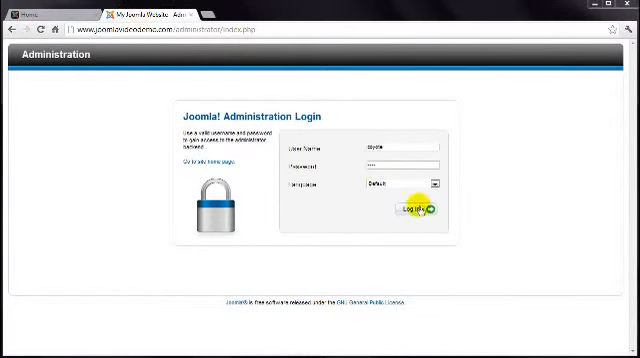
- Log in to the Joomla backend and open the article Category Manager
{"action": "left_click", "coordinate": [403, 210]}
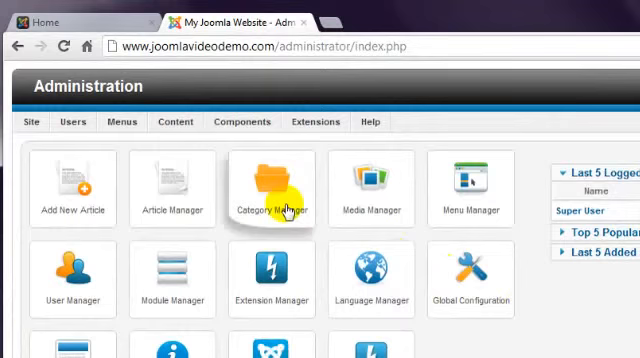
{"action": "left_click", "coordinate": [272, 185]}
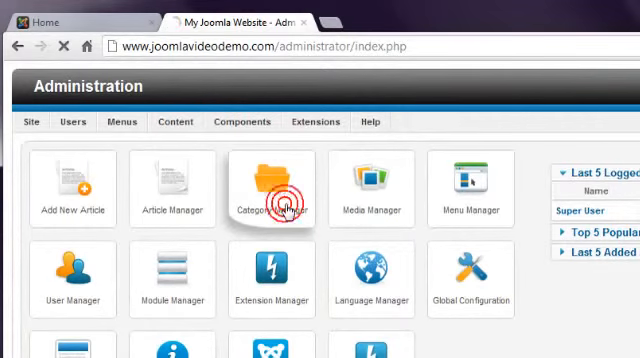
{"action": "left_click", "coordinate": [280, 185]}
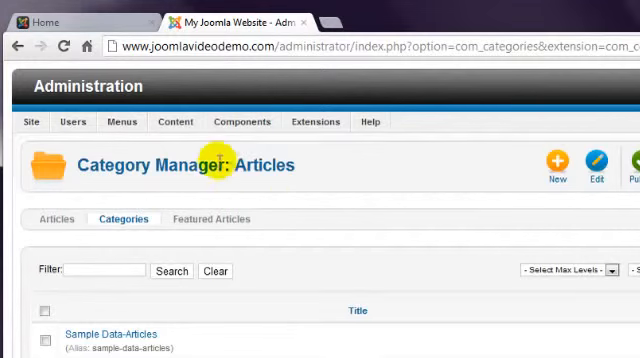
{"action": "left_click", "coordinate": [186, 121]}
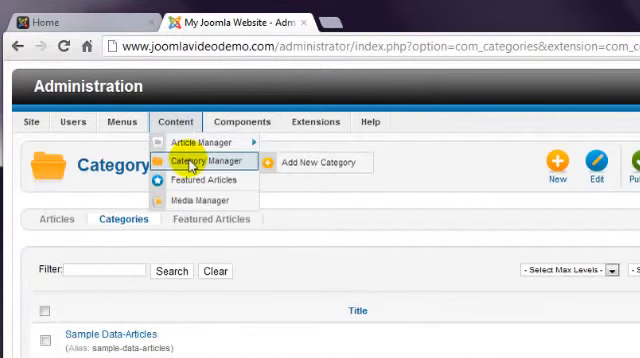
{"action": "left_click", "coordinate": [201, 161]}
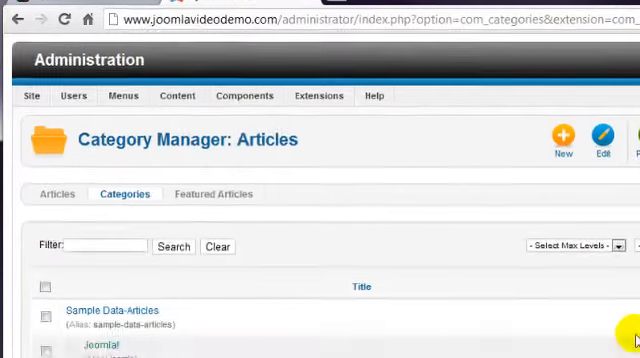
{"action": "scroll", "scroll_direction": "down", "scroll_amount": 3}
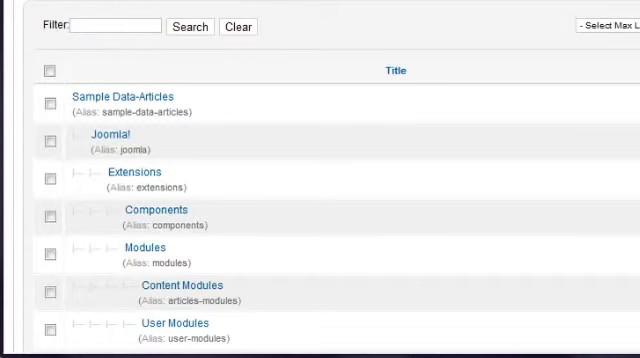
{"action": "scroll", "scroll_direction": "down", "scroll_amount": 3}
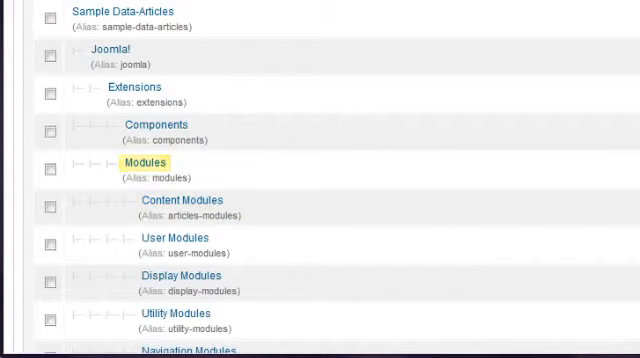
{"action": "left_click", "coordinate": [131, 87]}
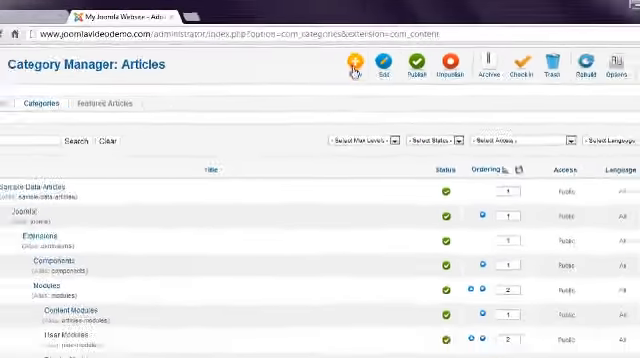
- Create a top-level category titled 'Articles' and save and close it
{"action": "left_click", "coordinate": [350, 68]}
{"action": "type", "text": "Articles"}
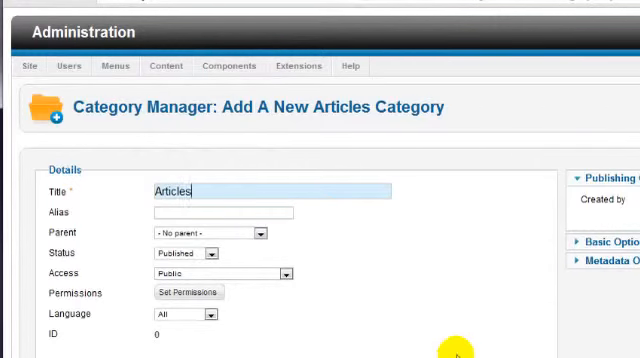
{"action": "mouse_move", "coordinate": [483, 333]}
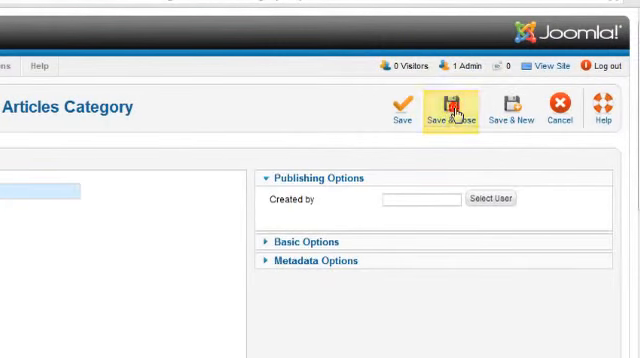
{"action": "left_click", "coordinate": [459, 108]}
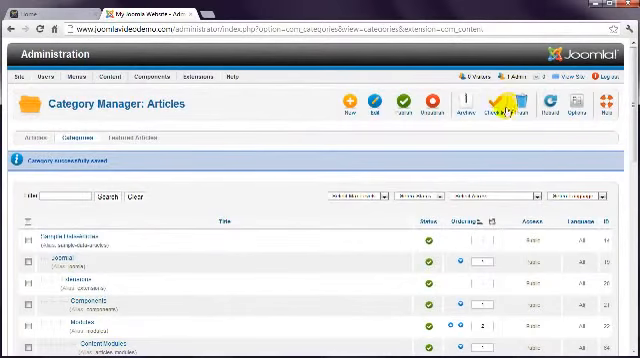
- Scroll down the category list and go to the next page
{"action": "scroll", "scroll_direction": "down", "scroll_amount": 3}
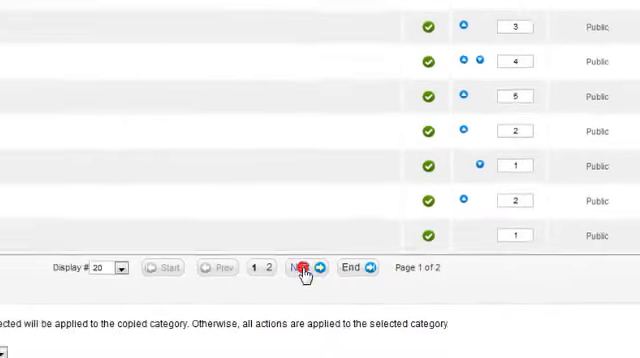
{"action": "left_click", "coordinate": [300, 268]}
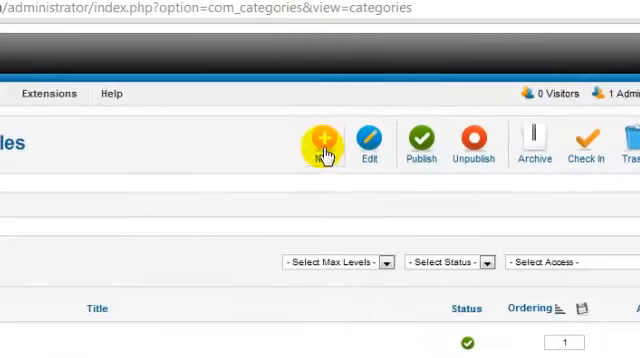
- Create a 'Geography' category with Articles as its parent
{"action": "left_click", "coordinate": [325, 142]}
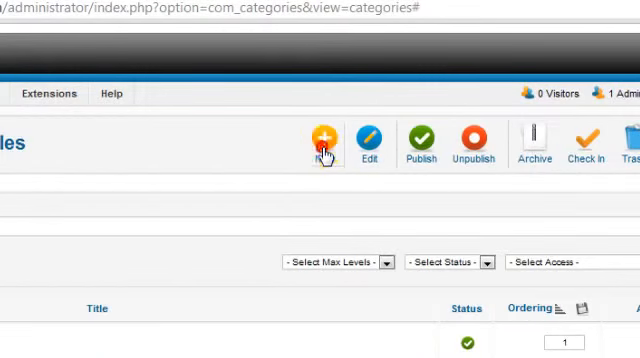
{"action": "left_click", "coordinate": [322, 144]}
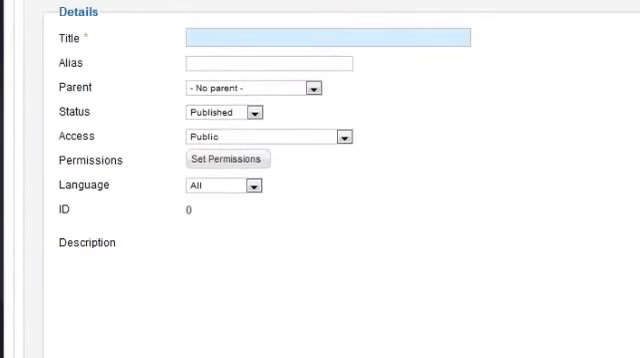
{"action": "type", "text": "G"}
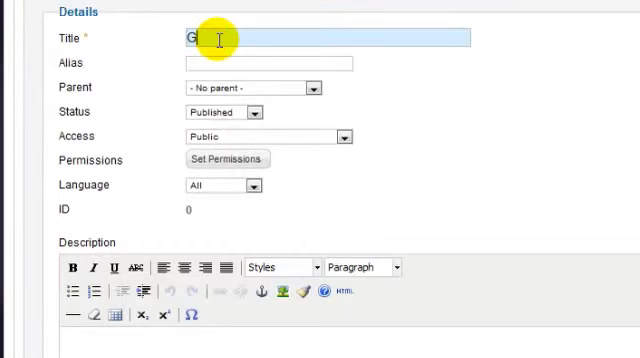
{"action": "type", "text": "eography"}
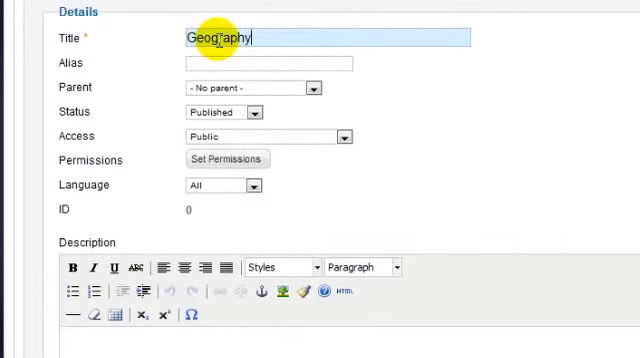
{"action": "left_click", "coordinate": [310, 87]}
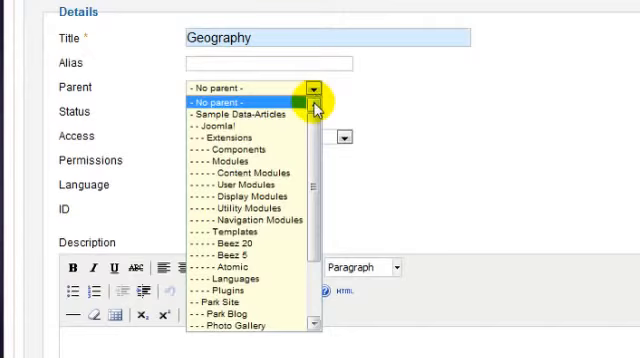
{"action": "scroll", "scroll_direction": "down", "scroll_amount": 3}
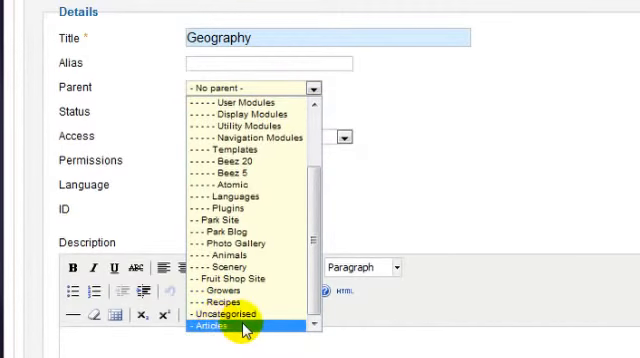
{"action": "left_click", "coordinate": [243, 326]}
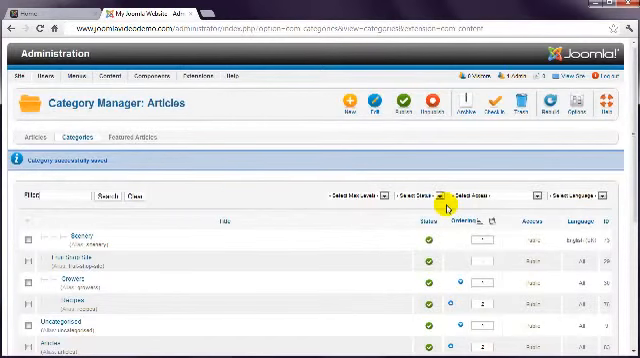
- Create a 'History' category, choose its parent, and save and close
{"action": "scroll", "scroll_direction": "down", "scroll_amount": 3}
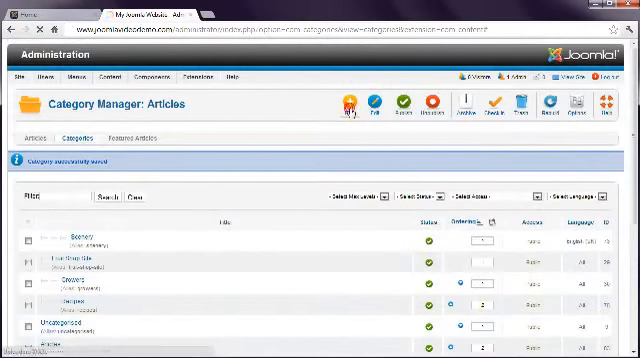
{"action": "left_click", "coordinate": [348, 105]}
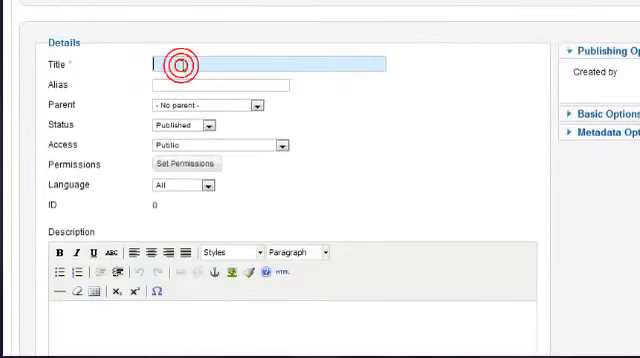
{"action": "type", "text": "Hist"}
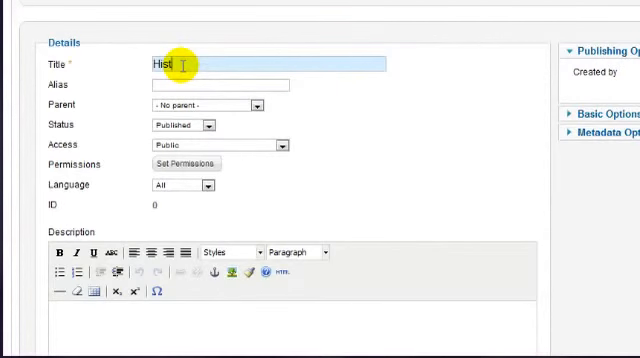
{"action": "type", "text": "ory"}
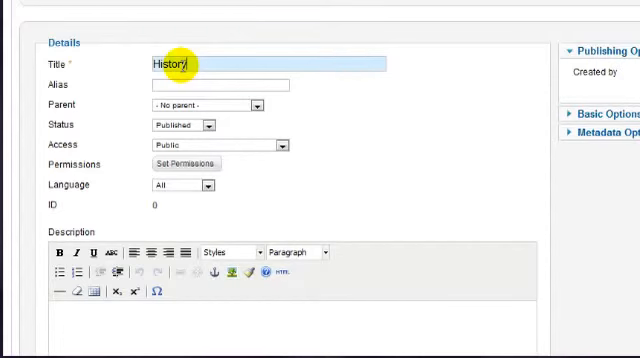
{"action": "left_click", "coordinate": [253, 104]}
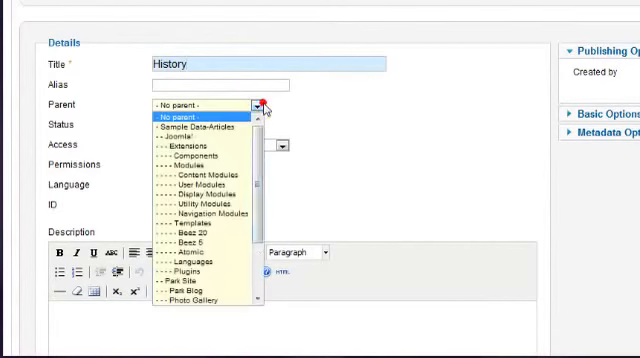
{"action": "scroll", "scroll_direction": "down", "scroll_amount": 3}
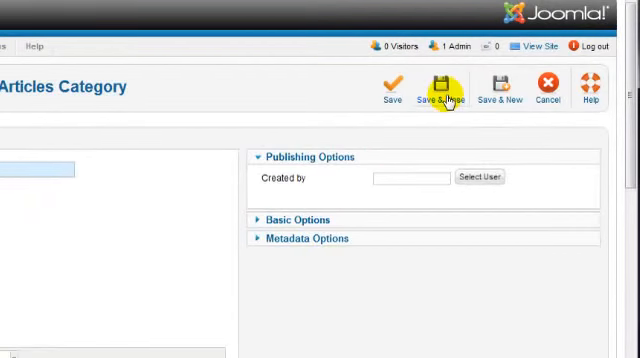
{"action": "left_click", "coordinate": [435, 88]}
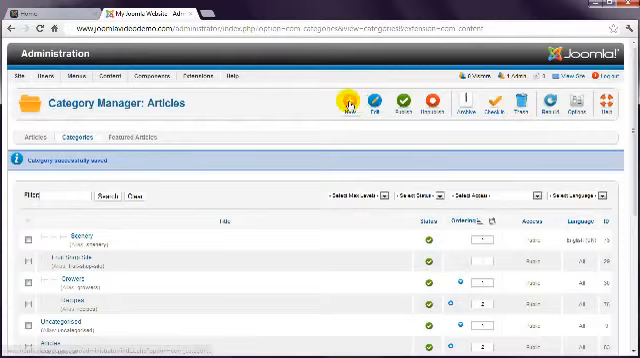
- Create an 'Ancient' category with a chosen parent using Save & New
{"action": "left_click", "coordinate": [344, 105]}
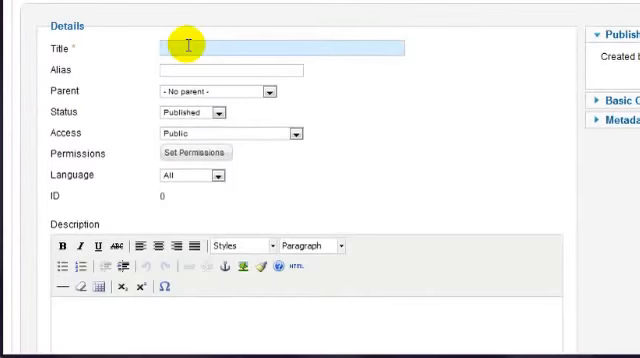
{"action": "type", "text": "Ancie"}
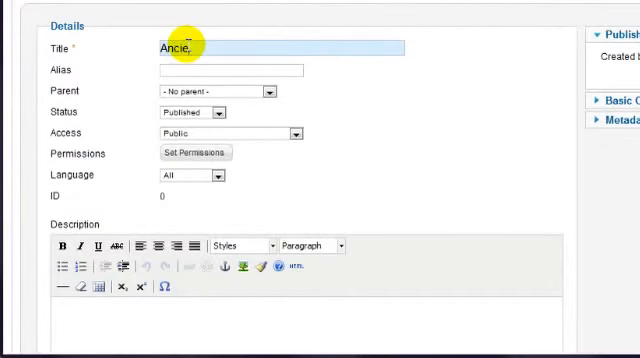
{"action": "type", "text": "Ancient"}
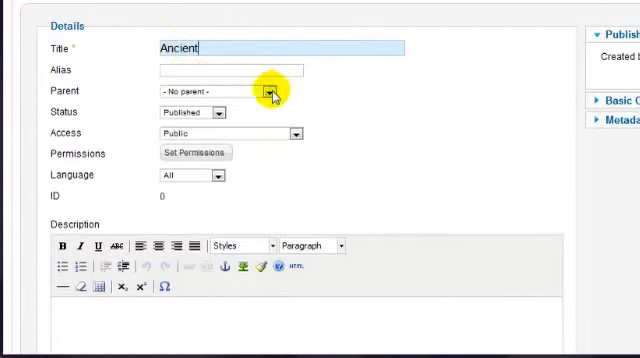
{"action": "left_click", "coordinate": [270, 91]}
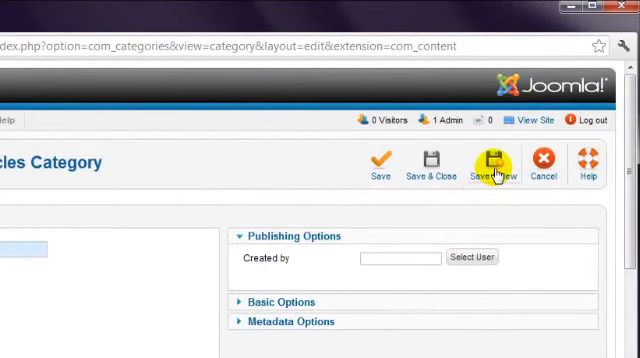
{"action": "left_click", "coordinate": [489, 167]}
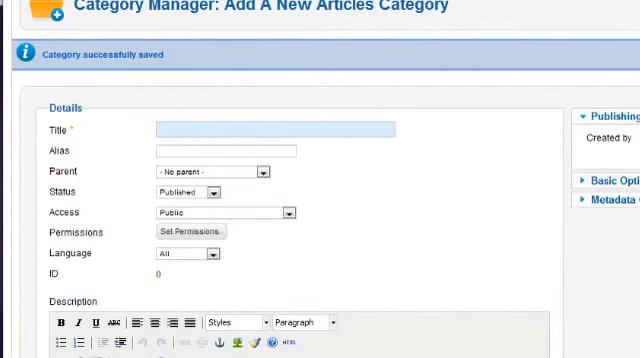
- Enter 'Modern' as the new category's title
{"action": "left_click", "coordinate": [220, 129]}
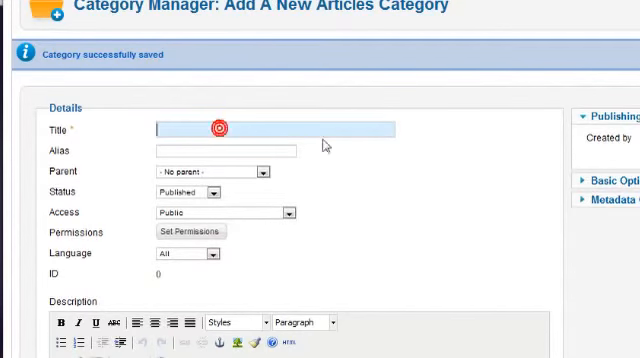
{"action": "type", "text": "Modern"}
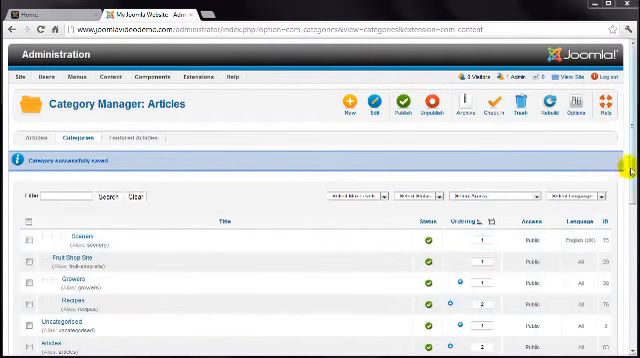
{"action": "scroll", "scroll_direction": "down", "scroll_amount": 3}
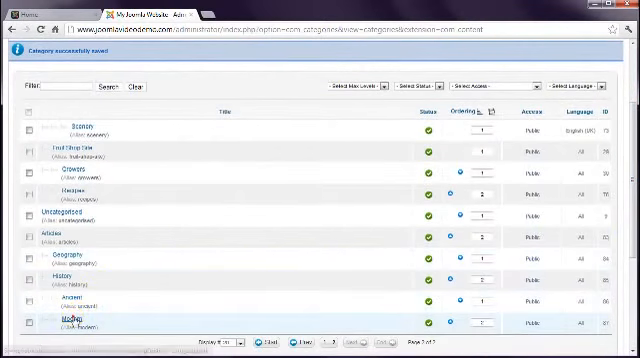
{"action": "left_click", "coordinate": [70, 320]}
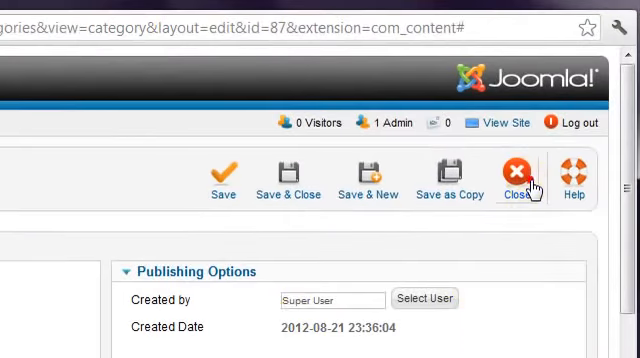
{"action": "left_click", "coordinate": [521, 170]}
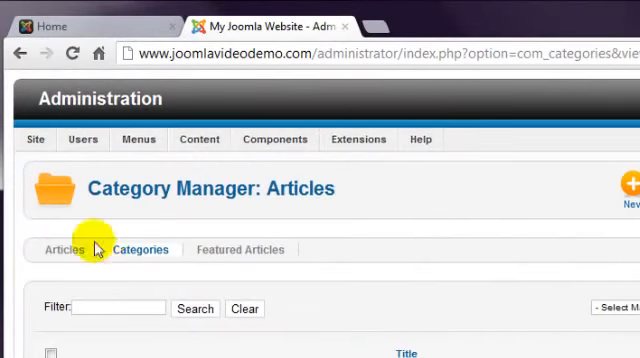
- Run Global Check-in from Site maintenance to release all checked-out items
{"action": "left_click", "coordinate": [35, 139]}
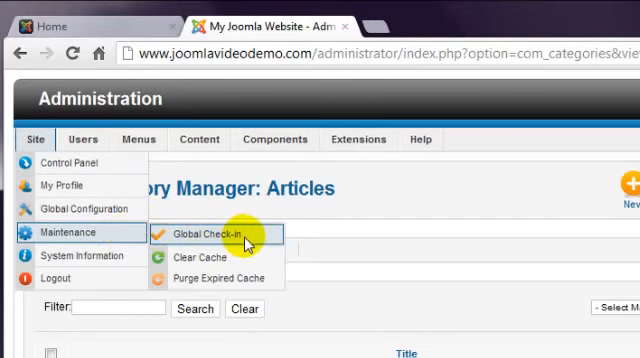
{"action": "left_click", "coordinate": [202, 232]}
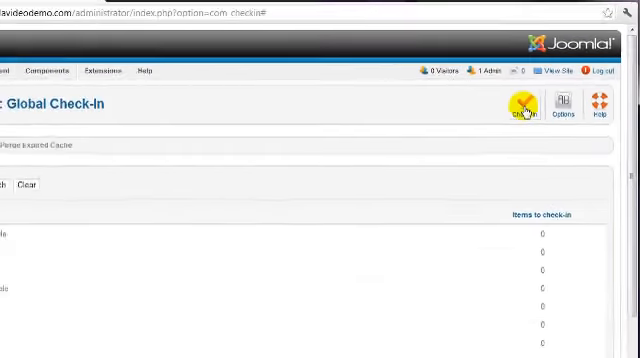
{"action": "left_click", "coordinate": [518, 103]}
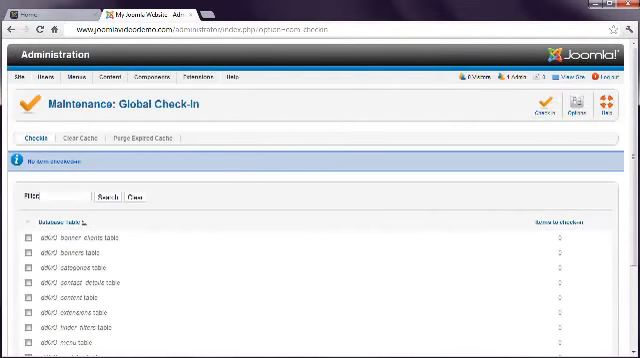